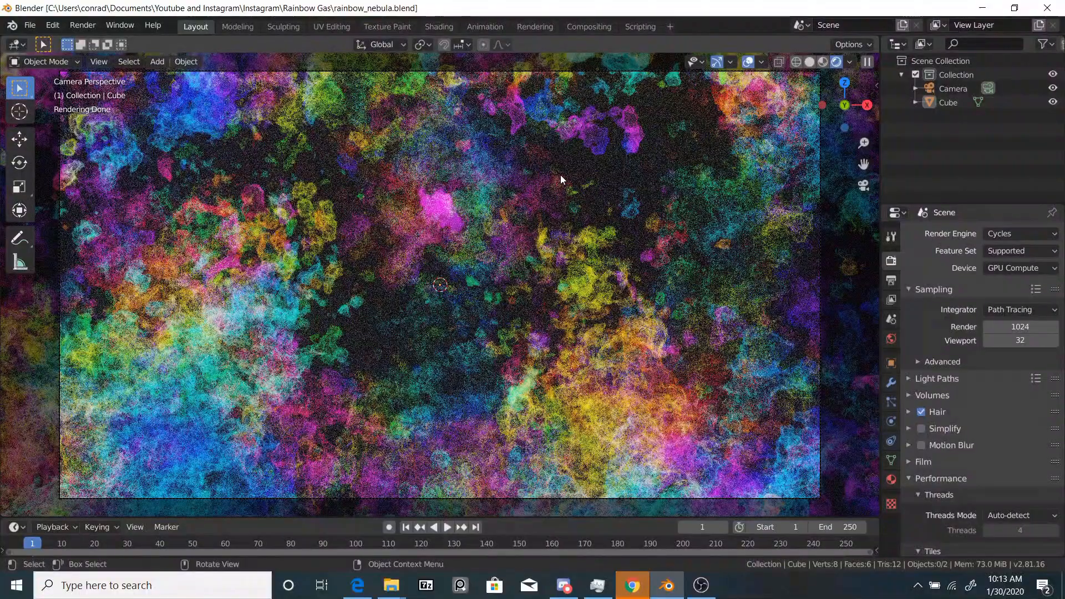
{"action": "mouse_move", "coordinate": [391, 172]}
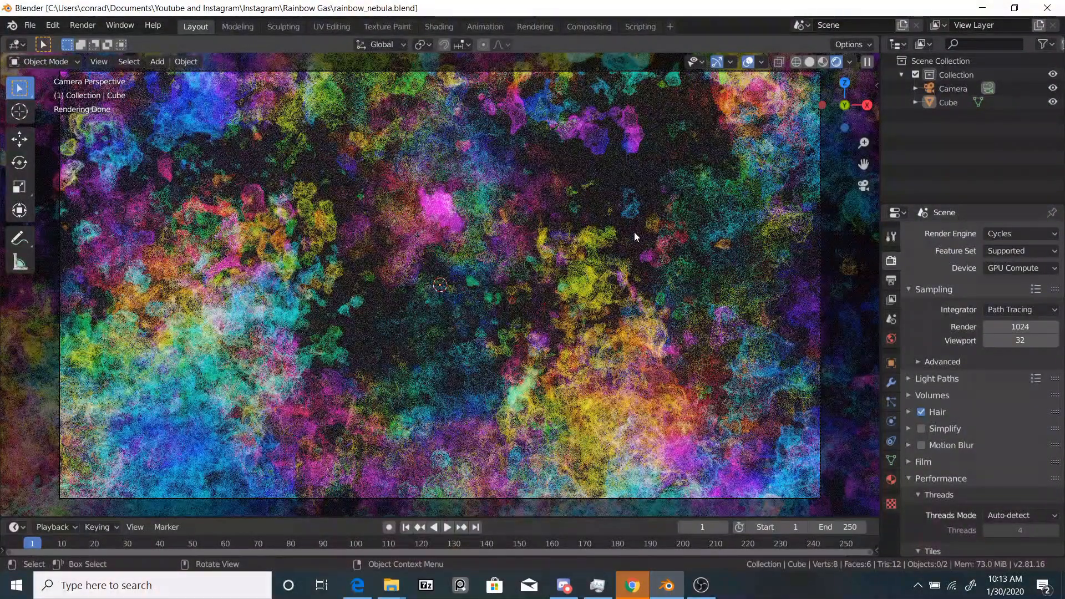
Step: Browse the profile grid and open the molten golden hand post
{"action": "left_click", "coordinate": [631, 586]}
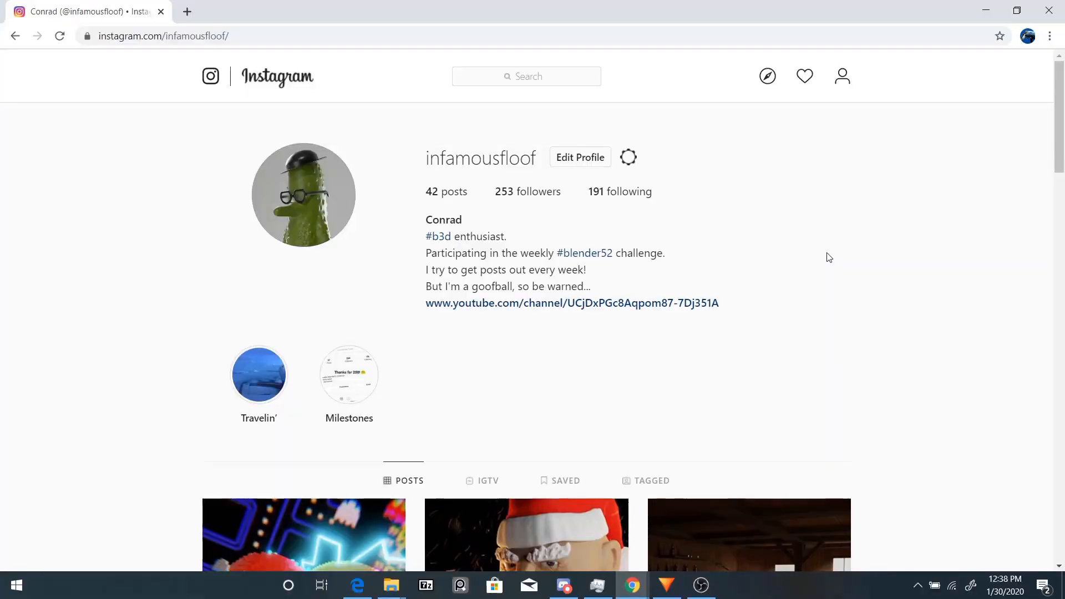
{"action": "scroll", "scroll_direction": "down", "scroll_amount": 3}
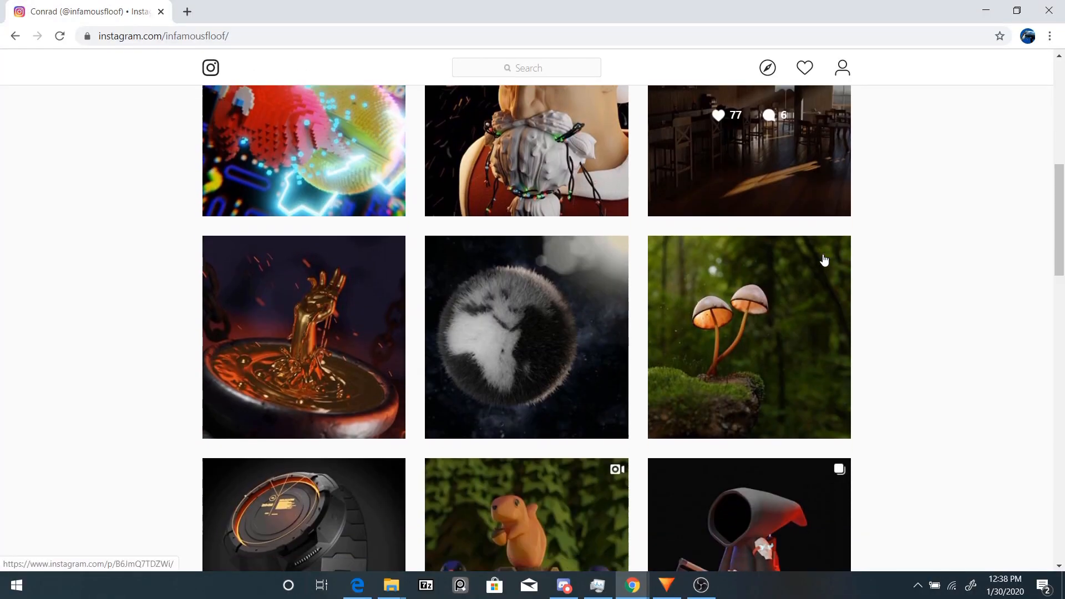
{"action": "left_click", "coordinate": [303, 337]}
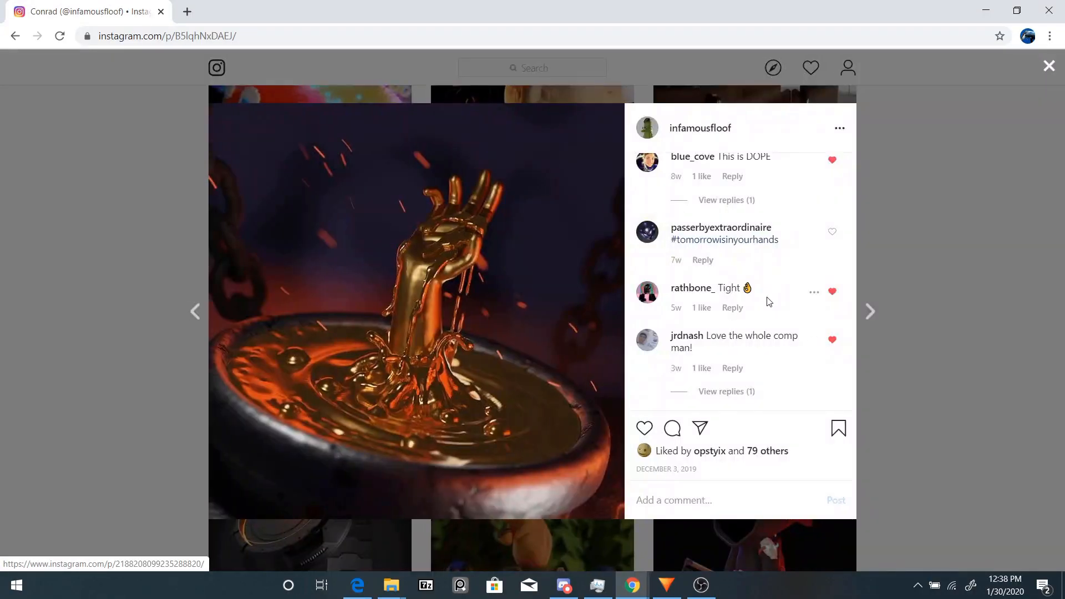
{"action": "left_click", "coordinate": [664, 586]}
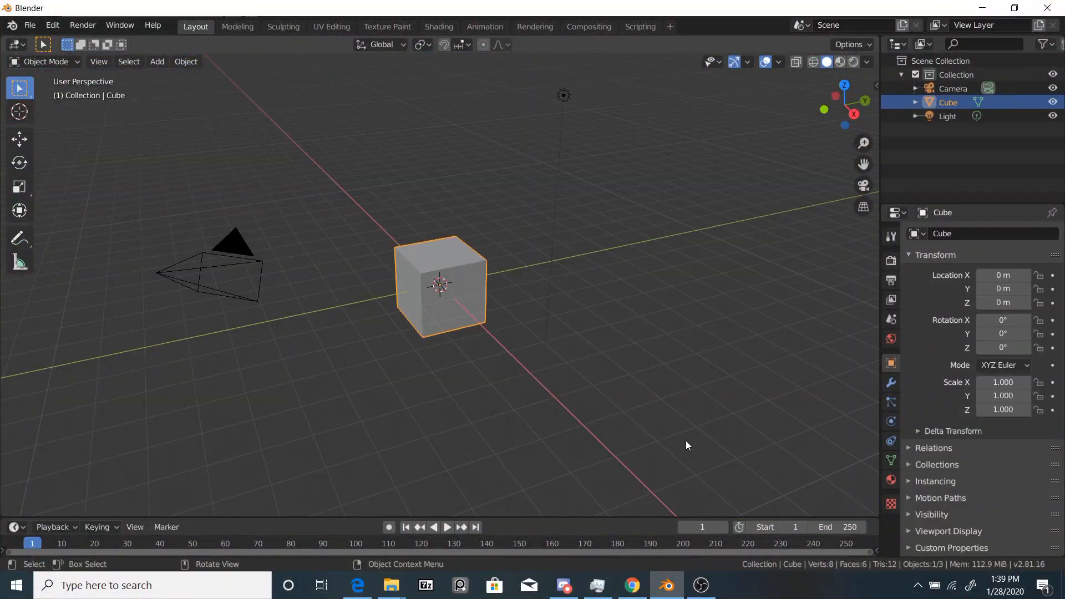
{"action": "mouse_move", "coordinate": [596, 362]}
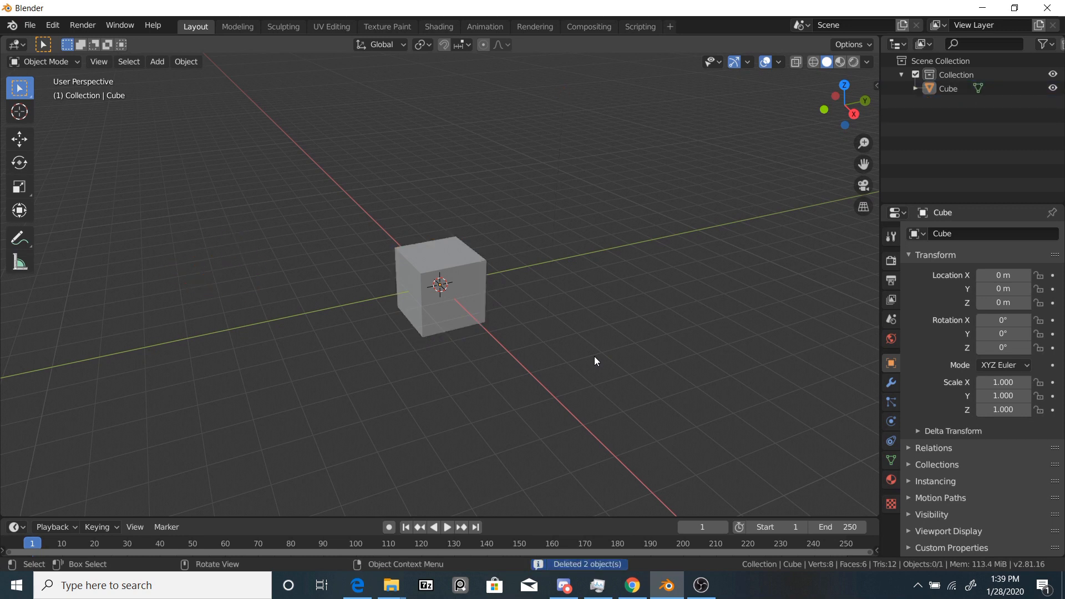
{"action": "mouse_move", "coordinate": [862, 266]}
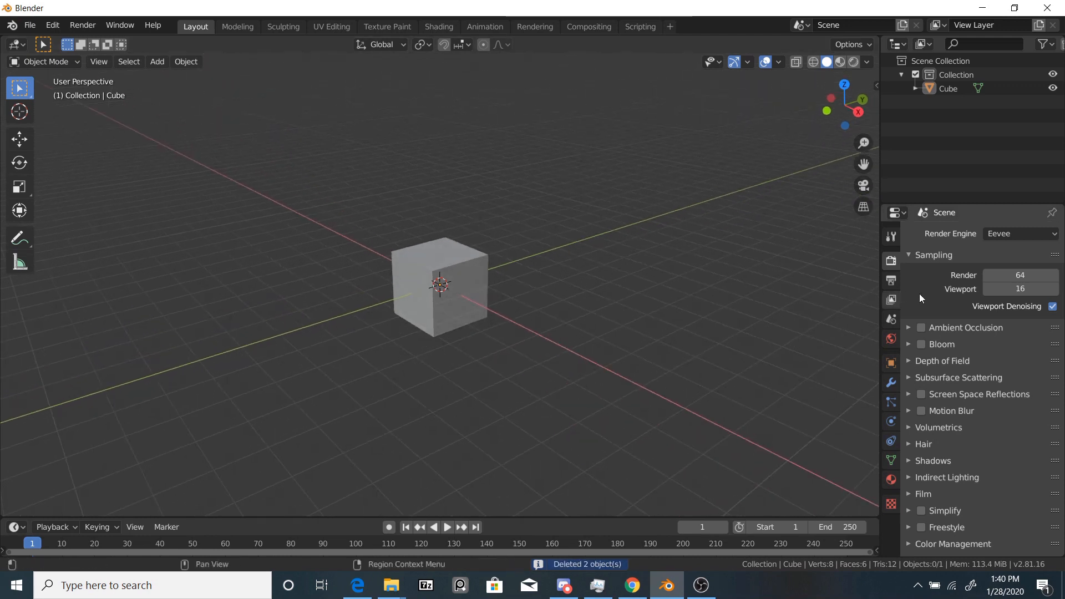
Step: Inspect the Volumetrics render settings and the available tile sizes
{"action": "left_click", "coordinate": [1021, 233]}
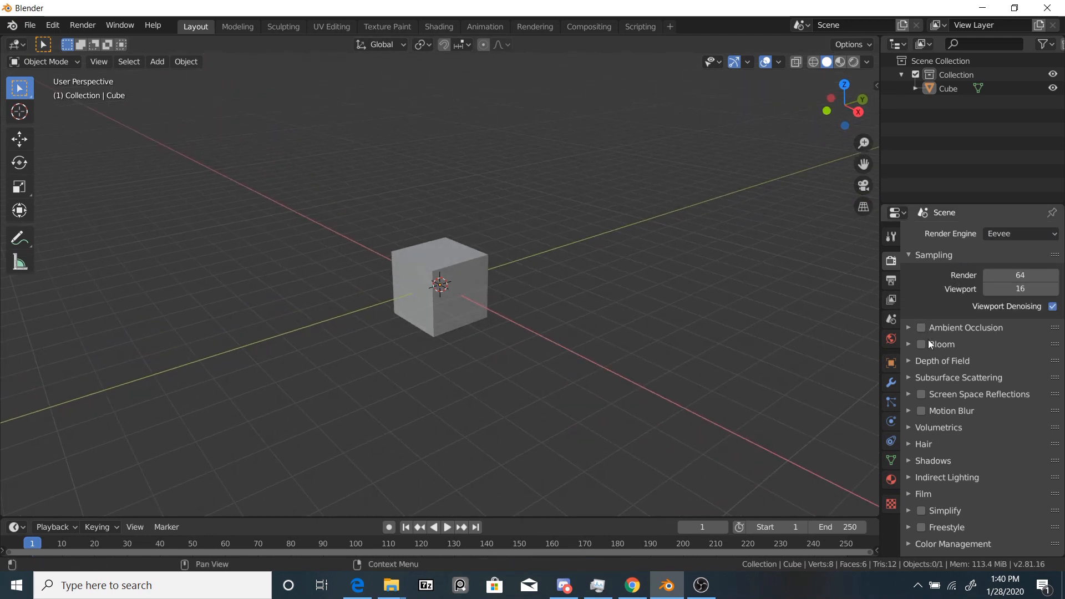
{"action": "mouse_move", "coordinate": [937, 433]}
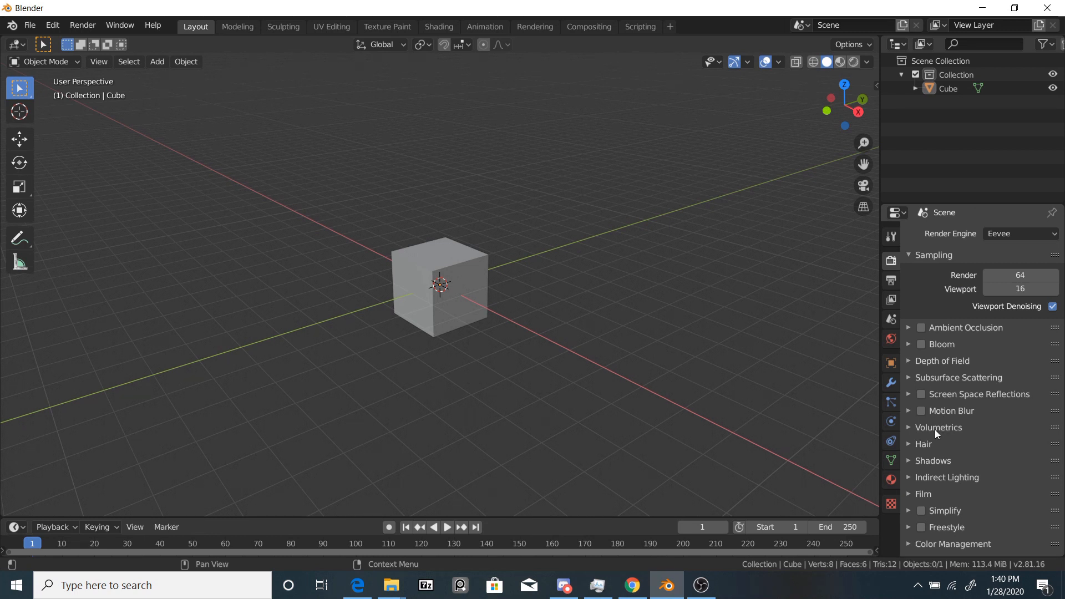
{"action": "left_click", "coordinate": [909, 428]}
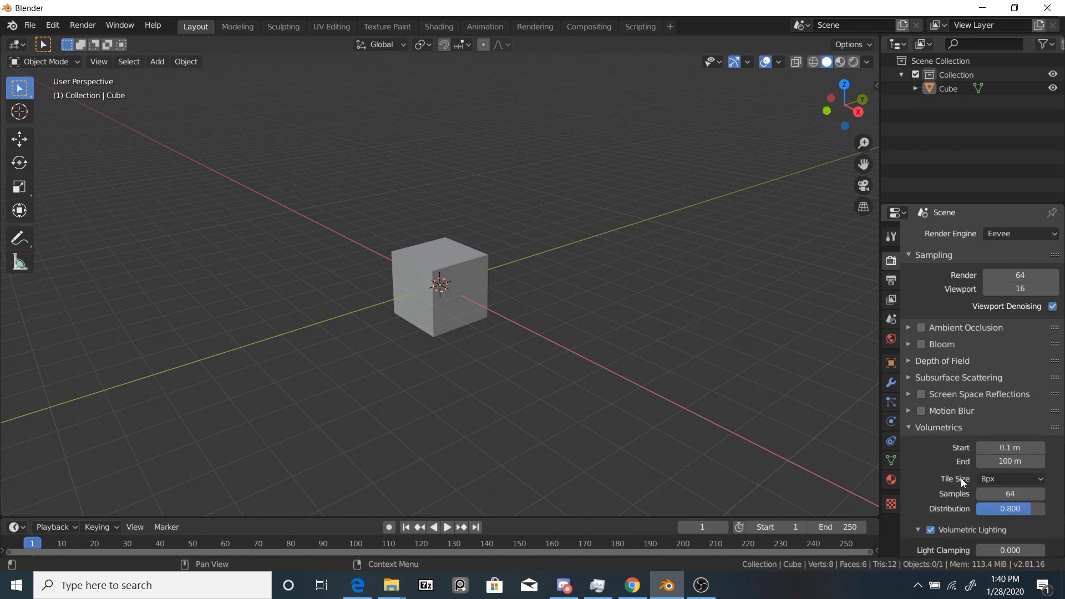
{"action": "left_click", "coordinate": [1010, 480]}
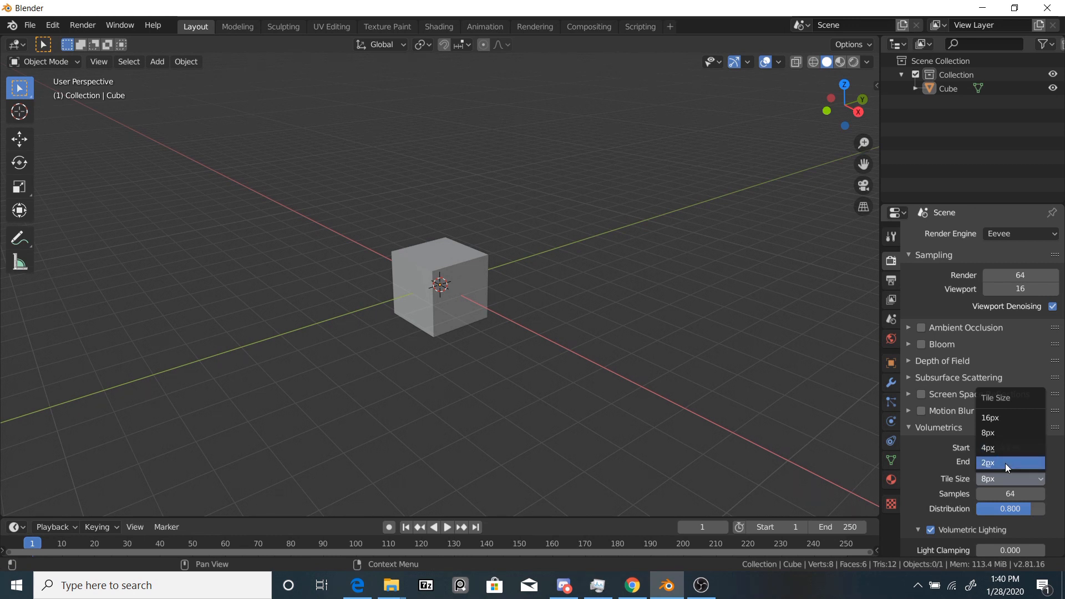
{"action": "mouse_move", "coordinate": [1008, 448]}
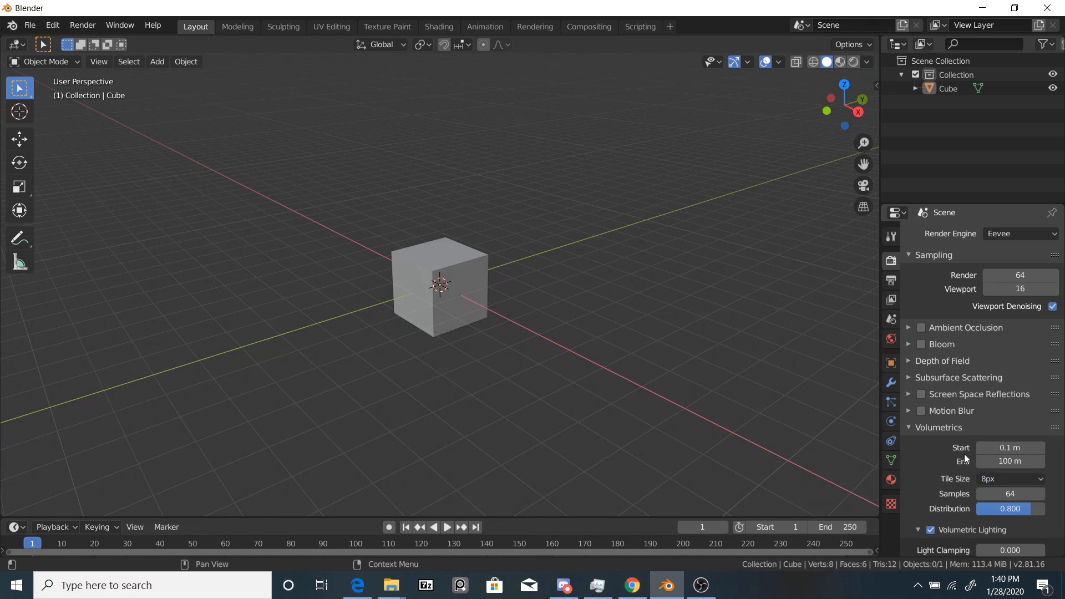
{"action": "mouse_move", "coordinate": [921, 428]}
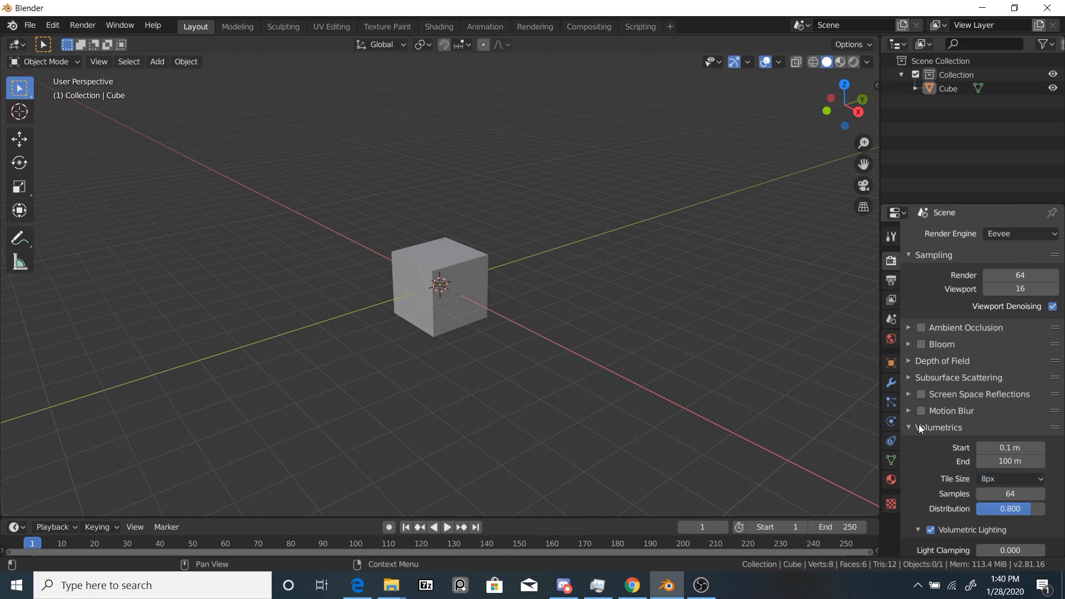
Step: Switch the render engine to Cycles with GPU Compute as the device
{"action": "left_click", "coordinate": [1020, 233]}
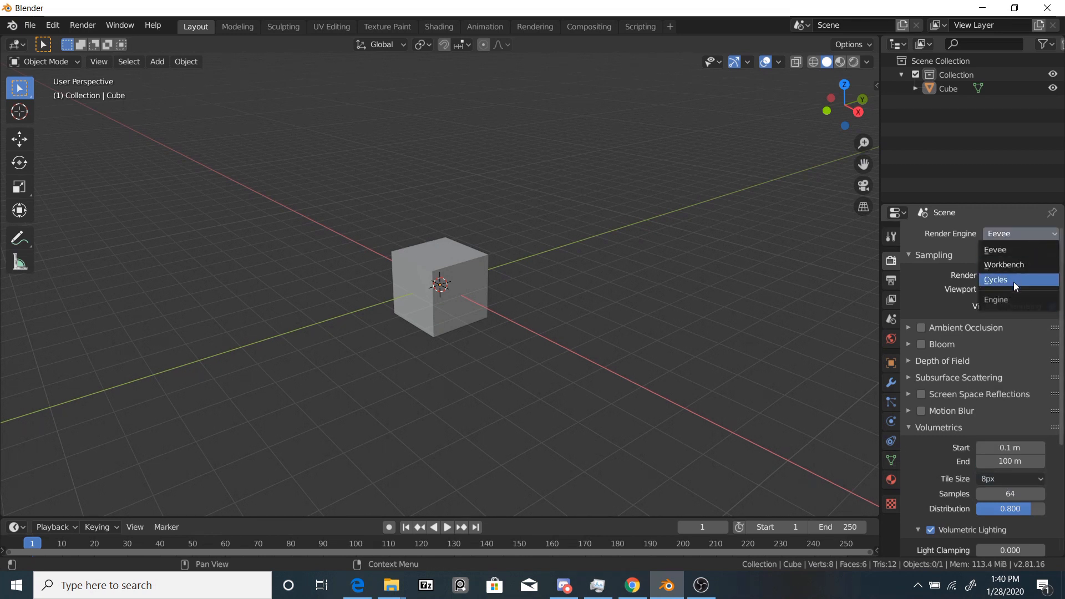
{"action": "left_click", "coordinate": [996, 279]}
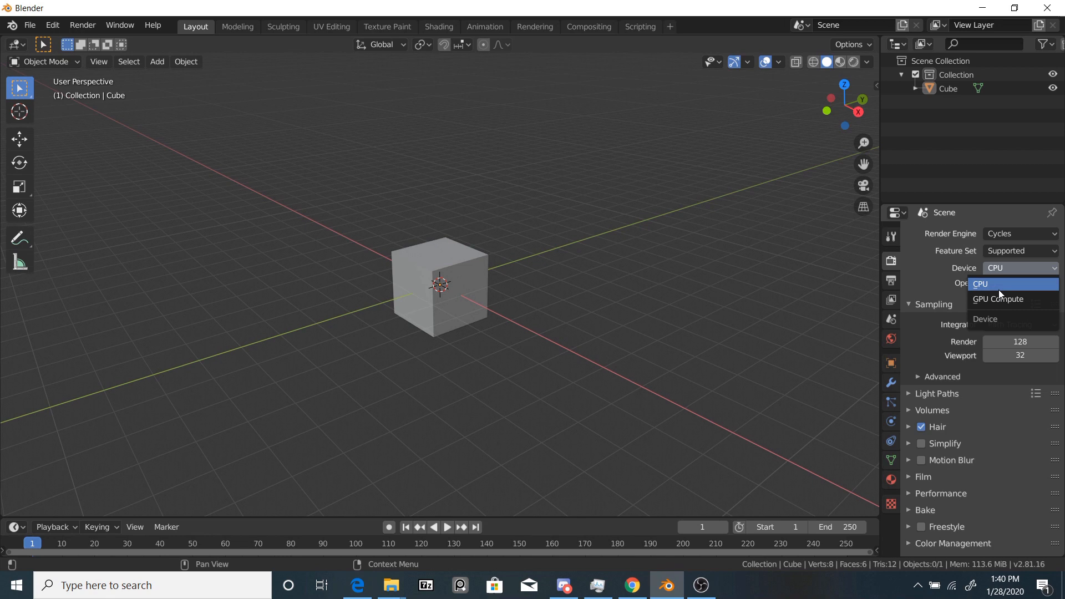
{"action": "left_click", "coordinate": [998, 299]}
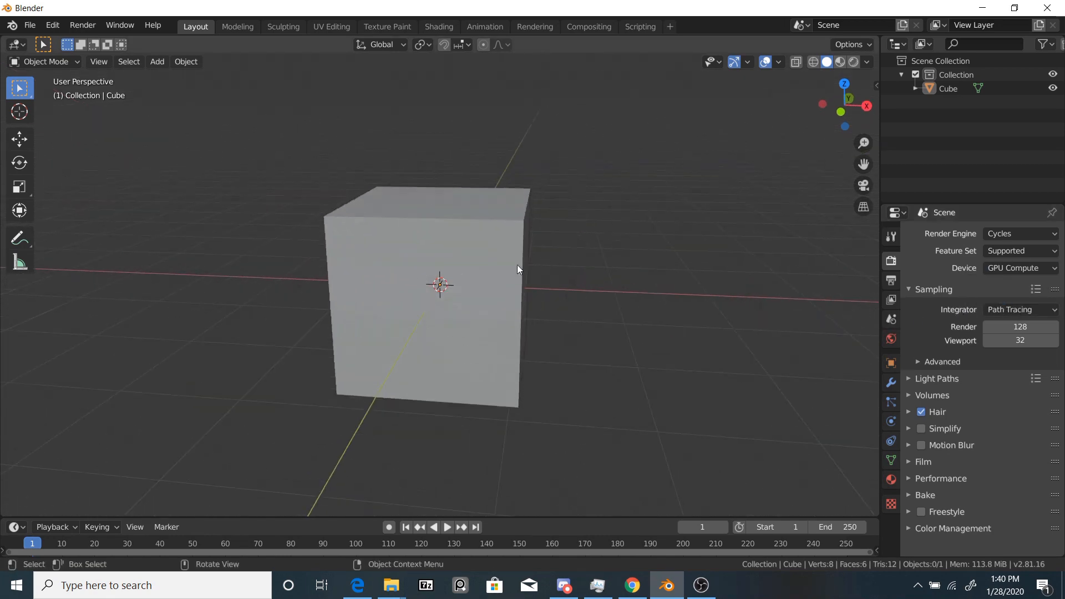
Step: Add a camera and place it in front of the cube
{"action": "left_click", "coordinate": [158, 62]}
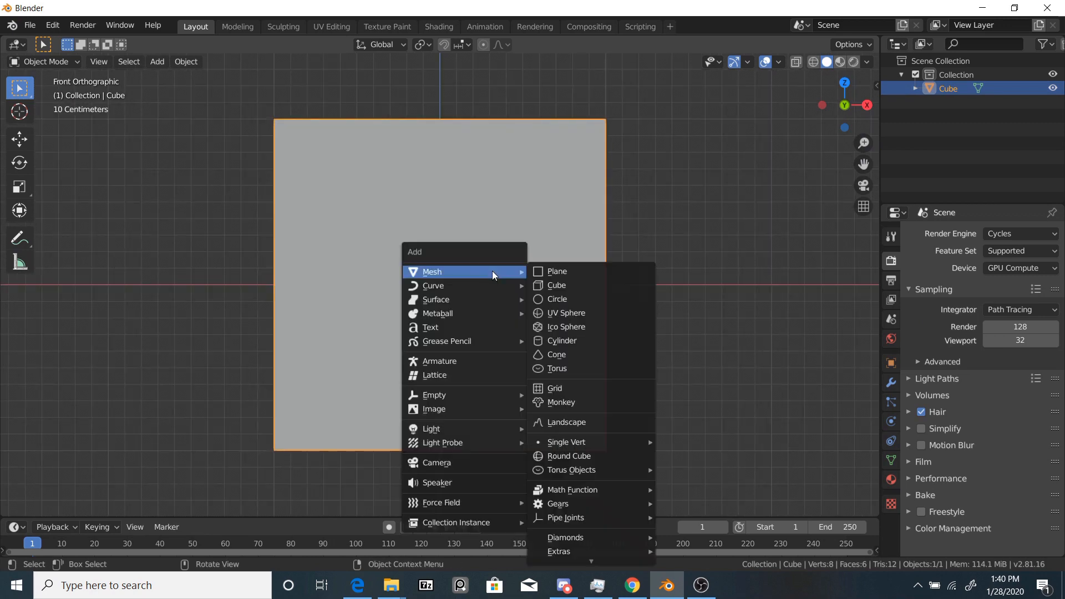
{"action": "left_click", "coordinate": [436, 463]}
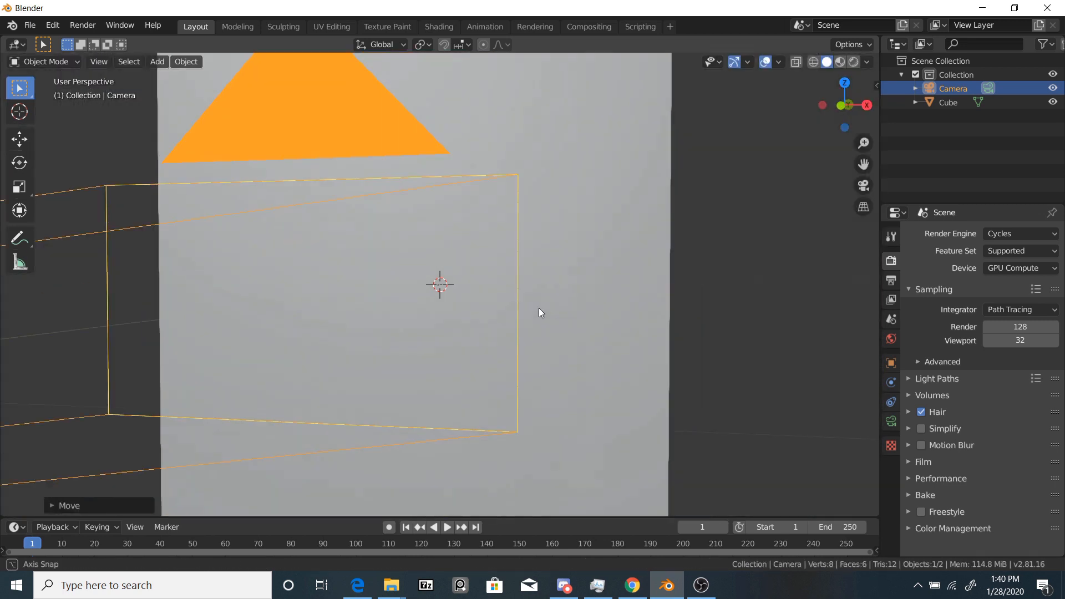
{"action": "left_click_drag", "start_coordinate": [540, 313], "coordinate": [468, 368]}
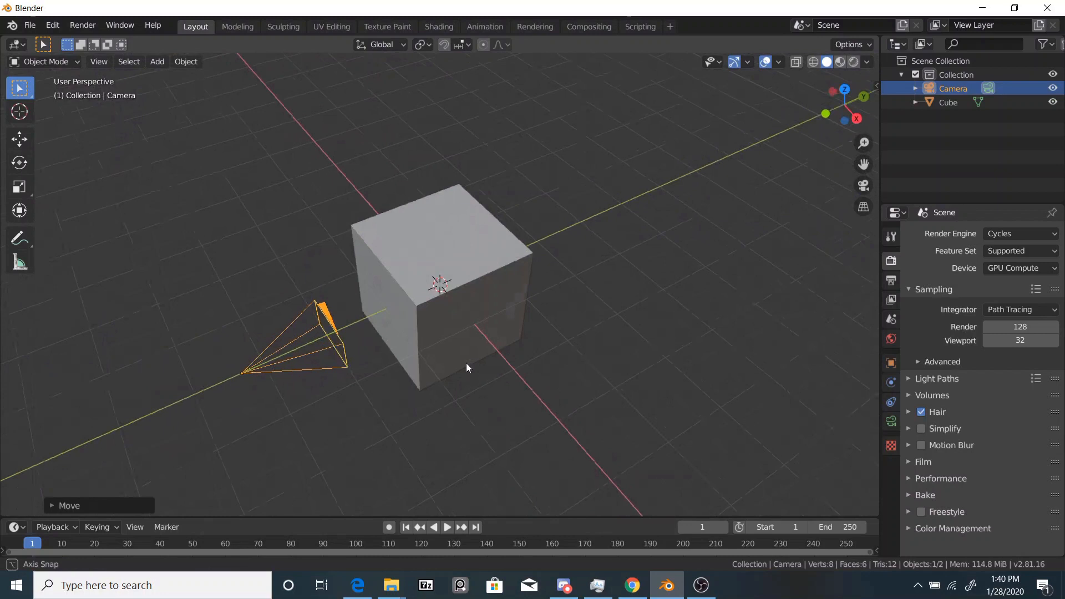
{"action": "left_click_drag", "start_coordinate": [467, 367], "coordinate": [483, 330]}
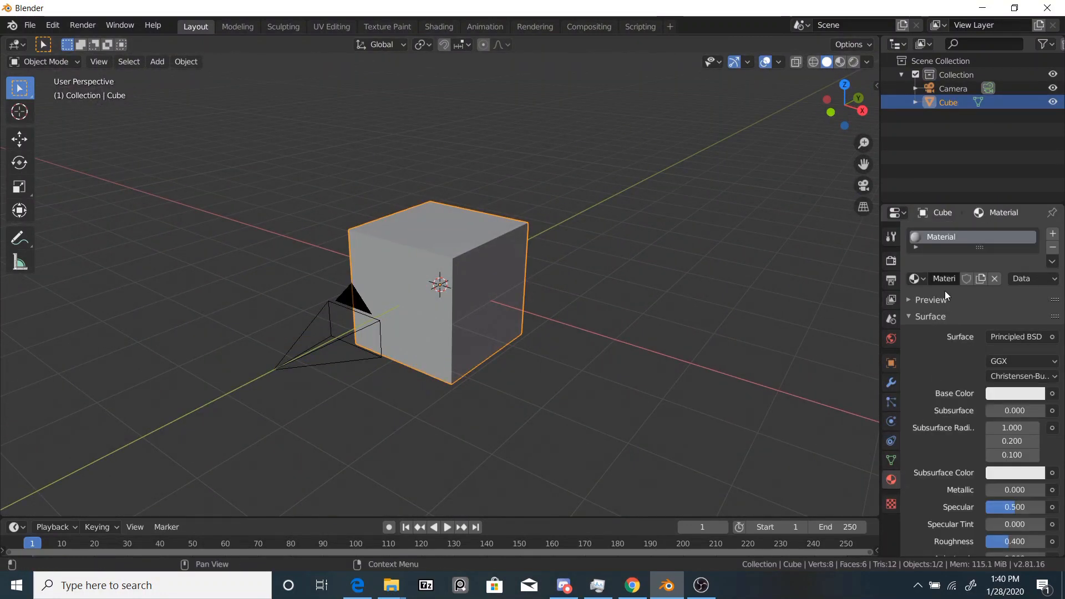
Step: Rename the cube's material to Nebula
{"action": "double_click", "coordinate": [945, 279]}
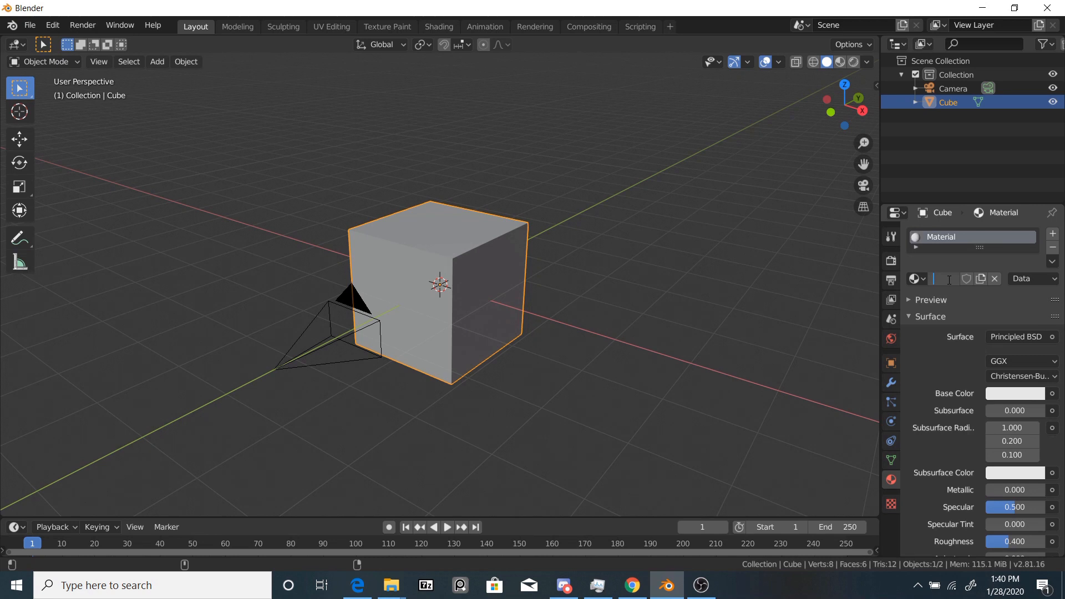
{"action": "type", "text": "Nebula"}
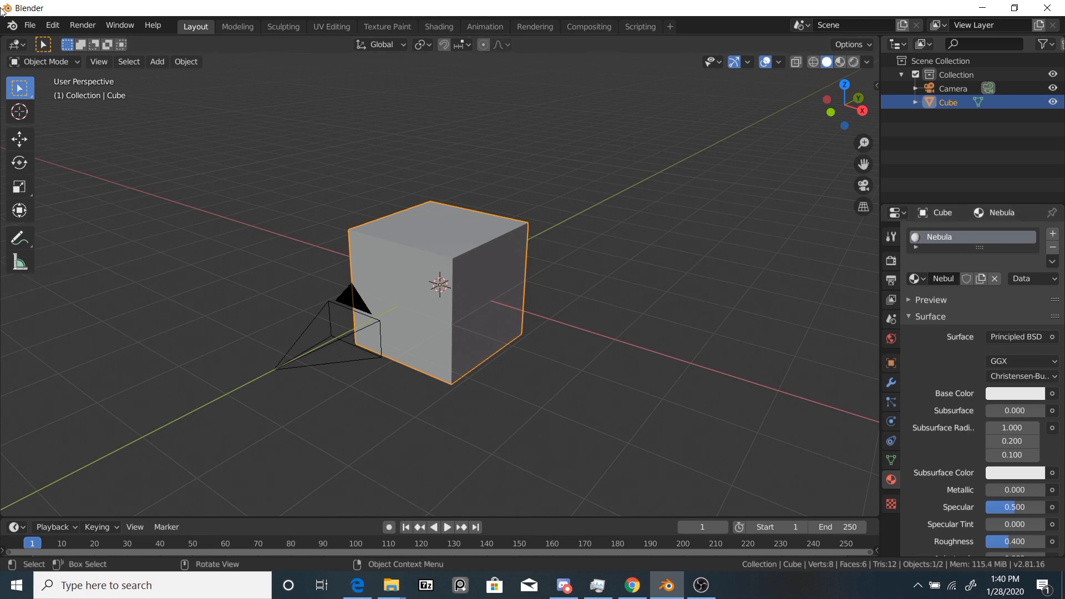
{"action": "mouse_move", "coordinate": [448, 30]}
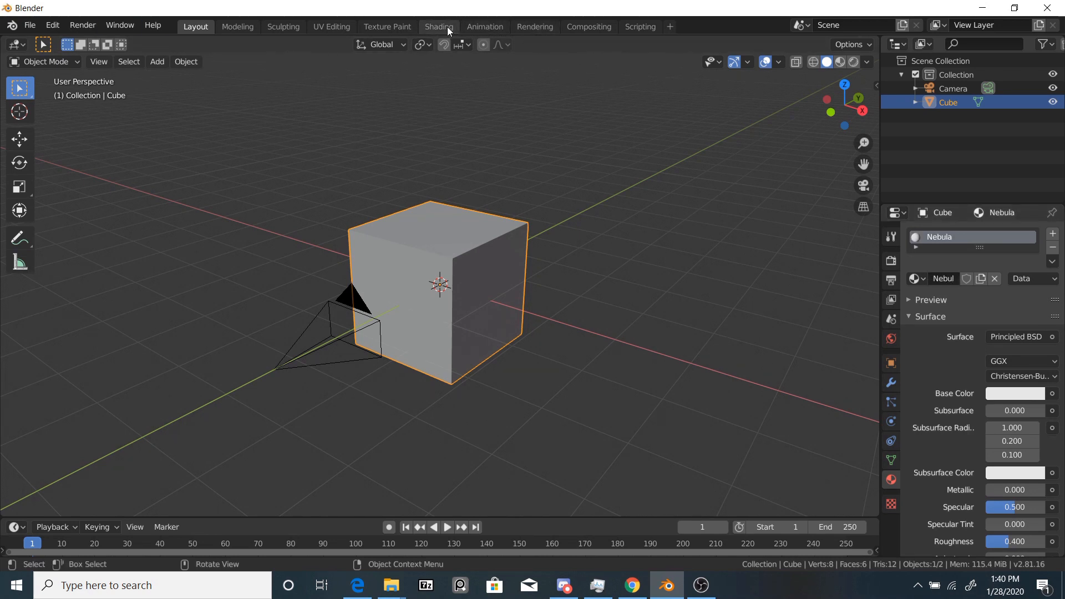
Step: Switch to the Shading workspace and set the world background colour to black
{"action": "left_click", "coordinate": [439, 27]}
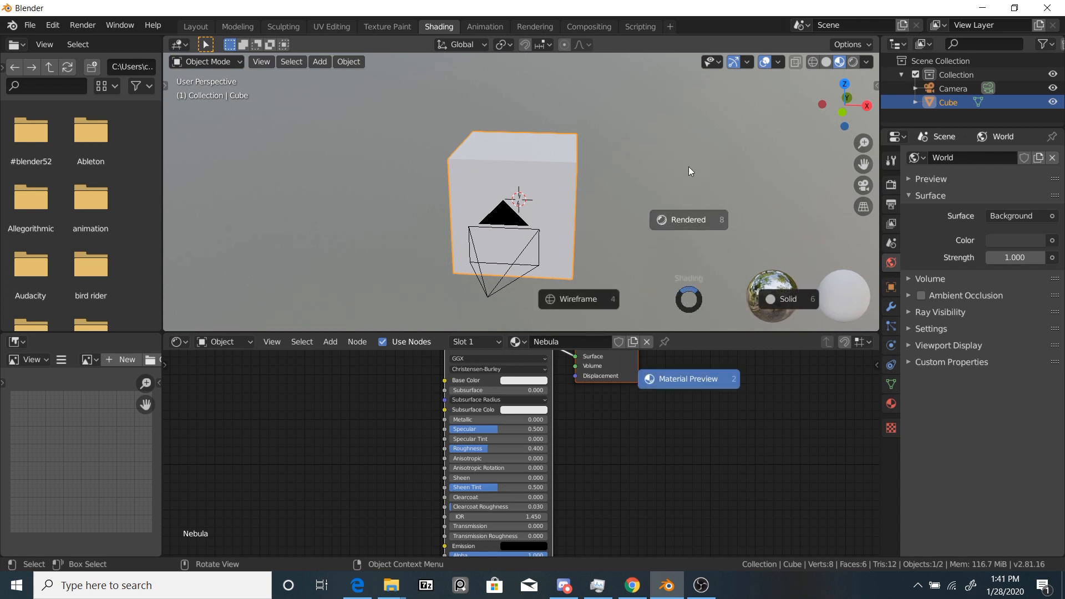
{"action": "mouse_move", "coordinate": [698, 402]}
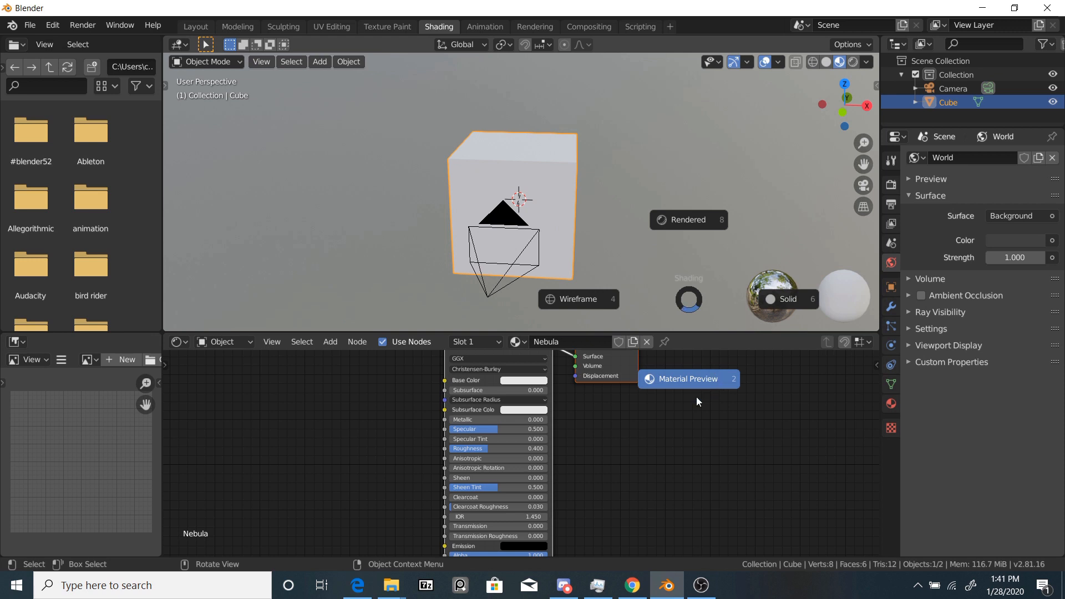
{"action": "mouse_move", "coordinate": [692, 164]}
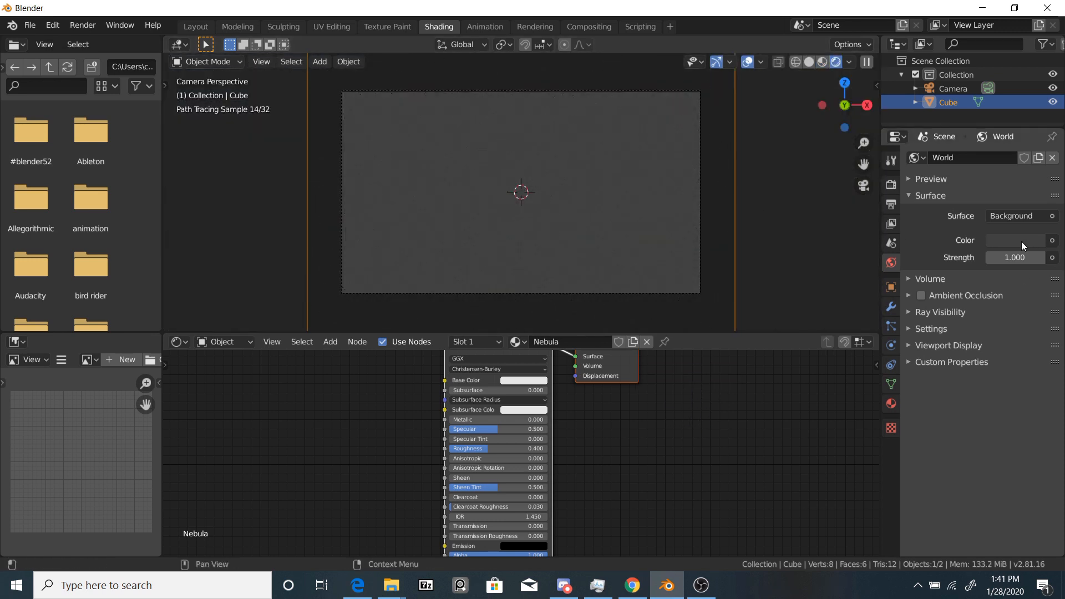
{"action": "left_click", "coordinate": [1015, 240]}
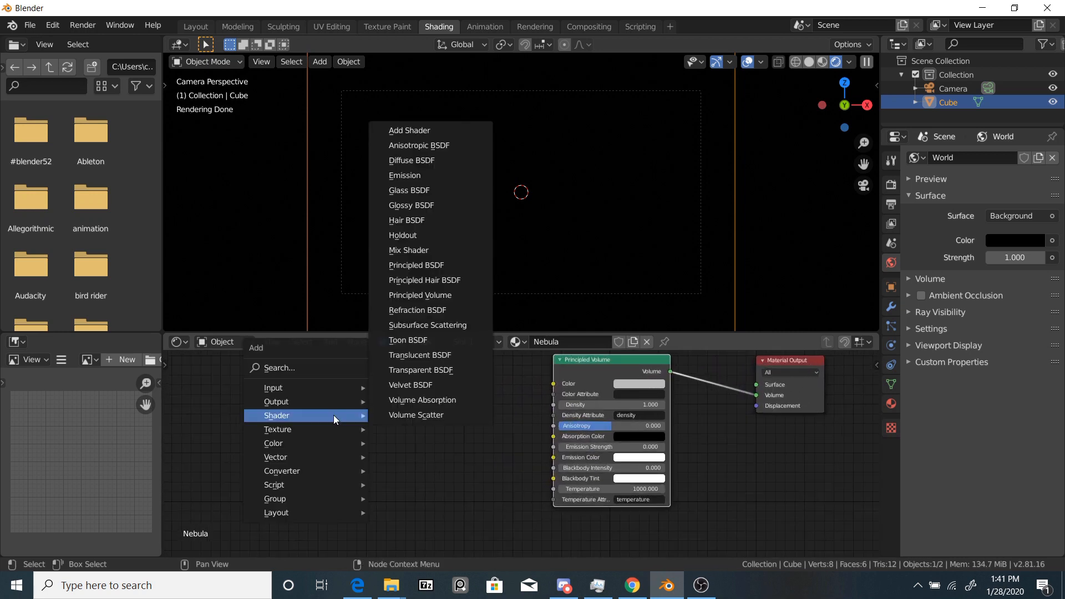
{"action": "mouse_move", "coordinate": [318, 431]}
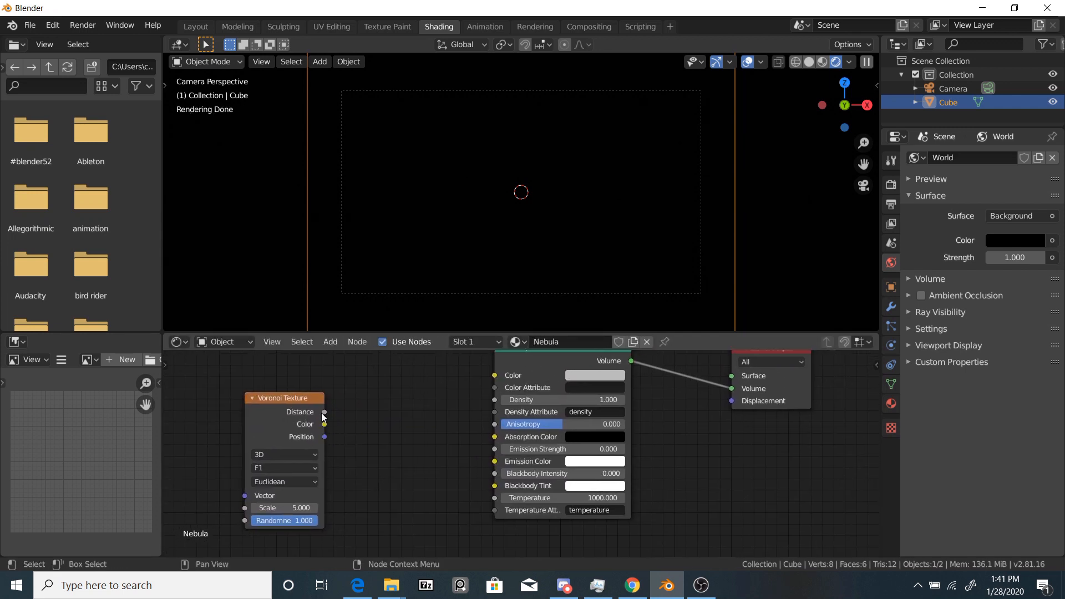
Step: Connect the Voronoi Distance to the volume Density and shift the mapping X location
{"action": "left_click_drag", "start_coordinate": [324, 413], "coordinate": [431, 448]}
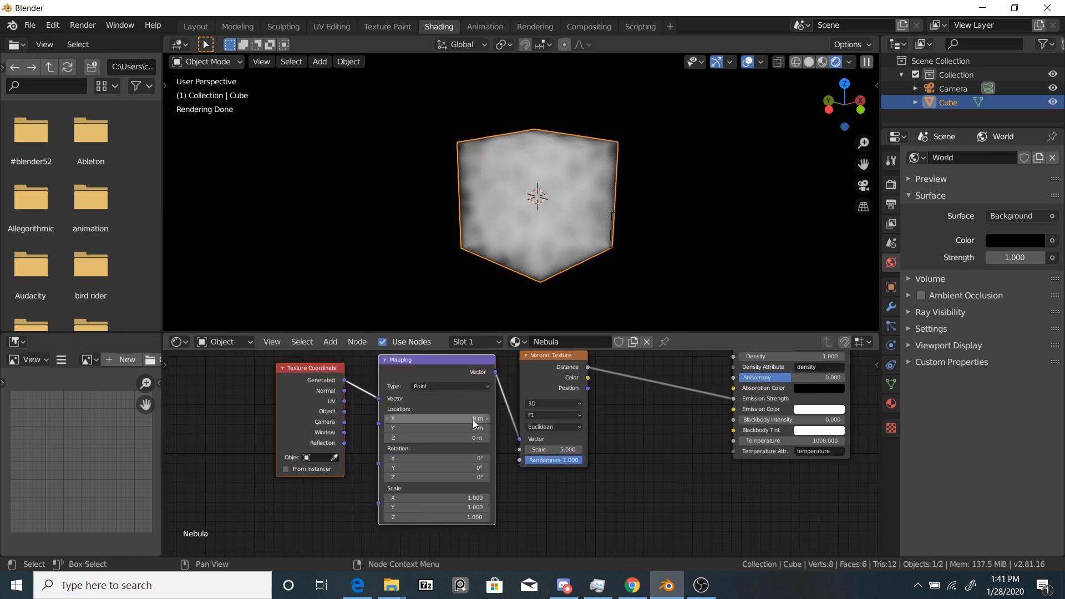
{"action": "left_click", "coordinate": [331, 342]}
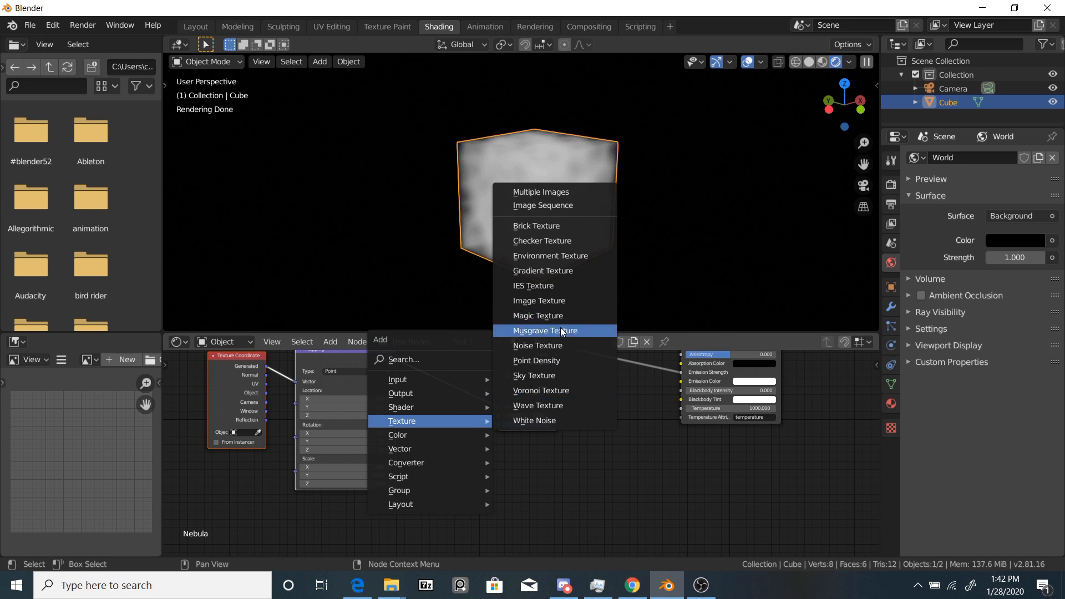
Step: Feed a Musgrave Texture into the Voronoi and tighten a ColorRamp before Density for thin wisps
{"action": "left_click", "coordinate": [544, 330]}
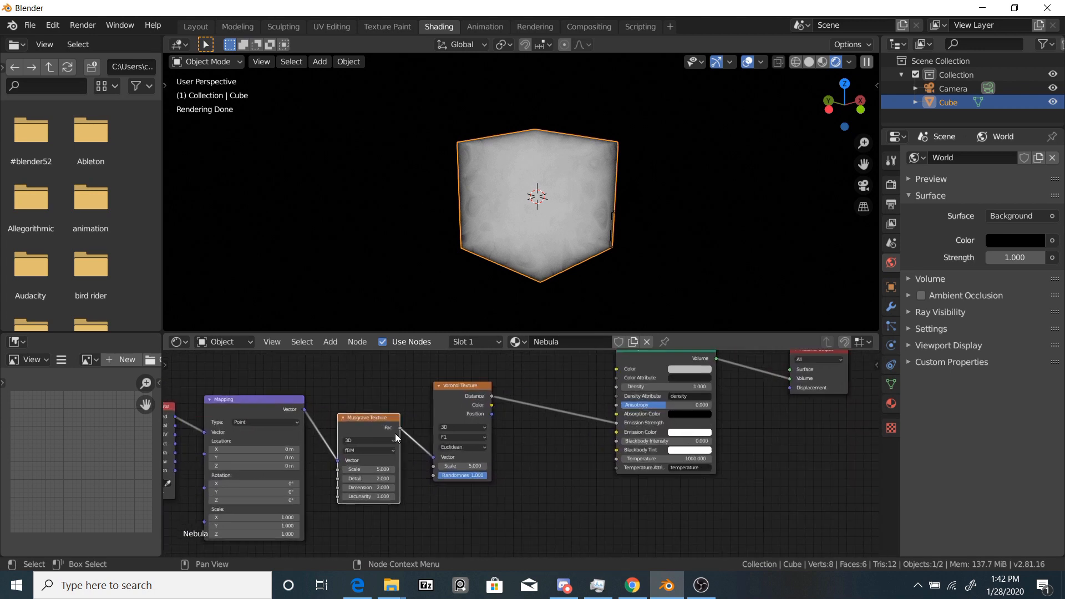
{"action": "left_click", "coordinate": [350, 475]}
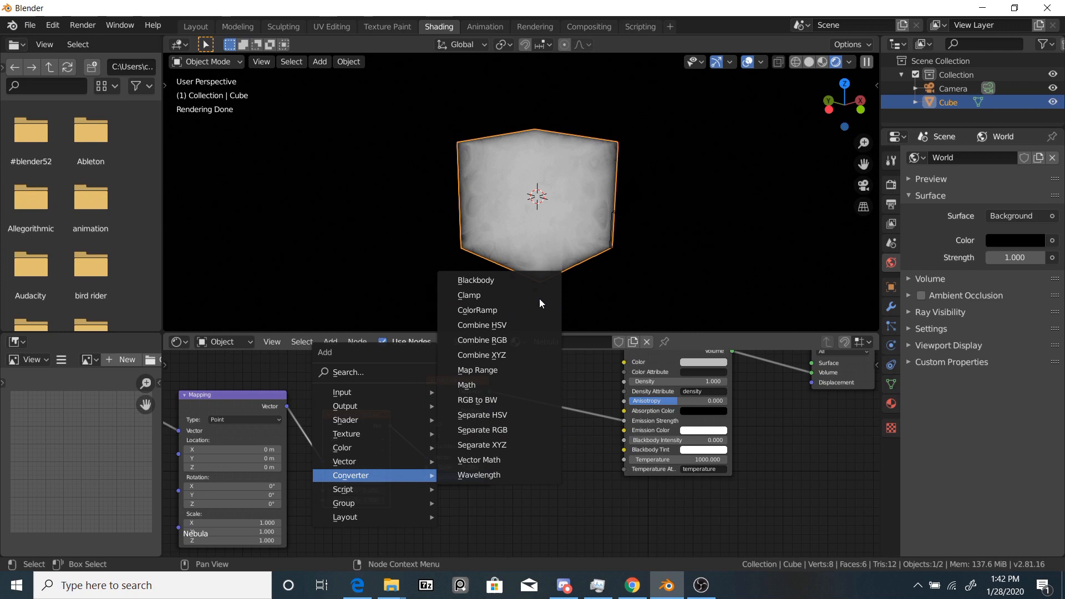
{"action": "left_click", "coordinate": [477, 311]}
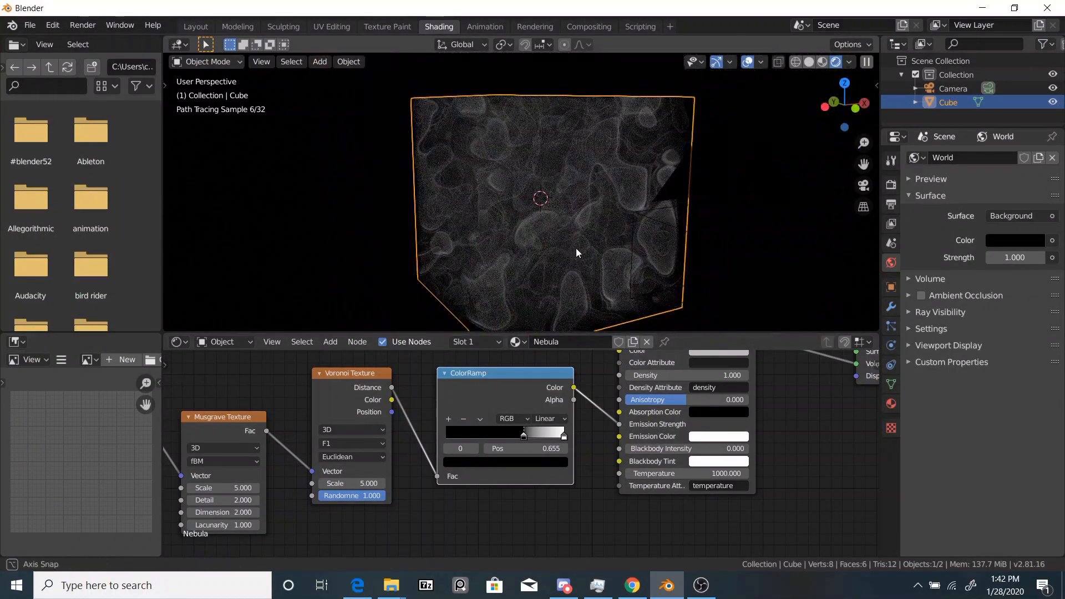
{"action": "left_click_drag", "start_coordinate": [576, 253], "coordinate": [619, 240]}
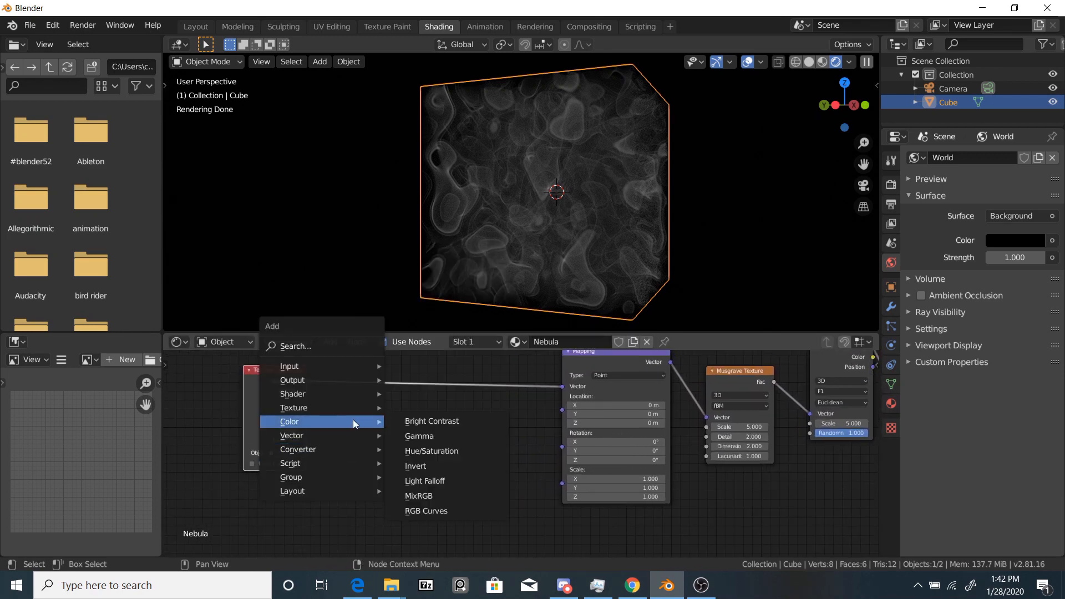
Step: Mix the generated coordinates with Noise Textures before the Mapping and tune the second noise scale
{"action": "left_click", "coordinate": [420, 496]}
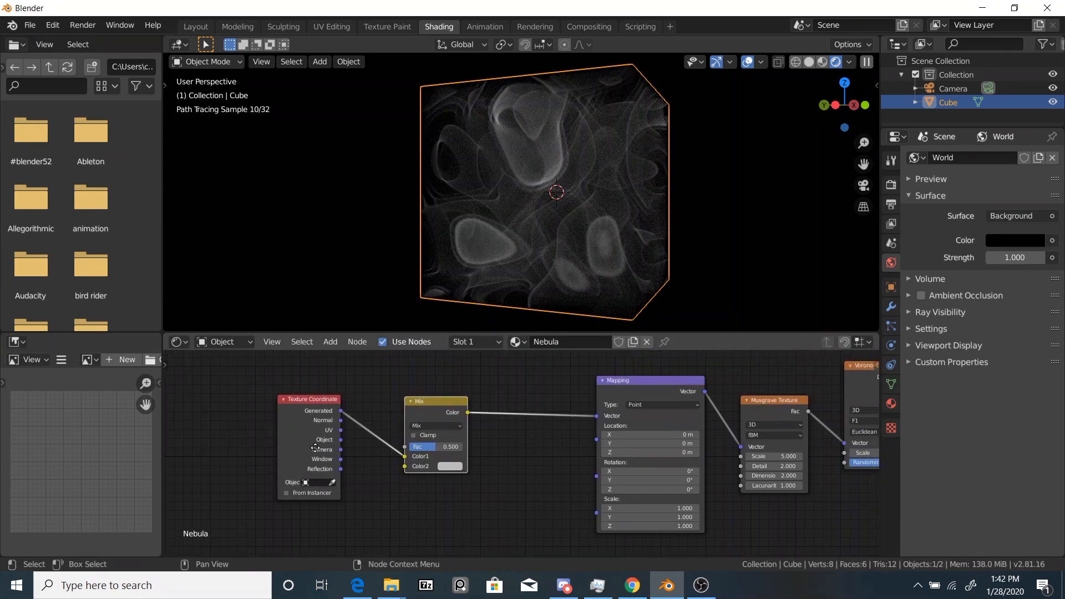
{"action": "left_click", "coordinate": [331, 342]}
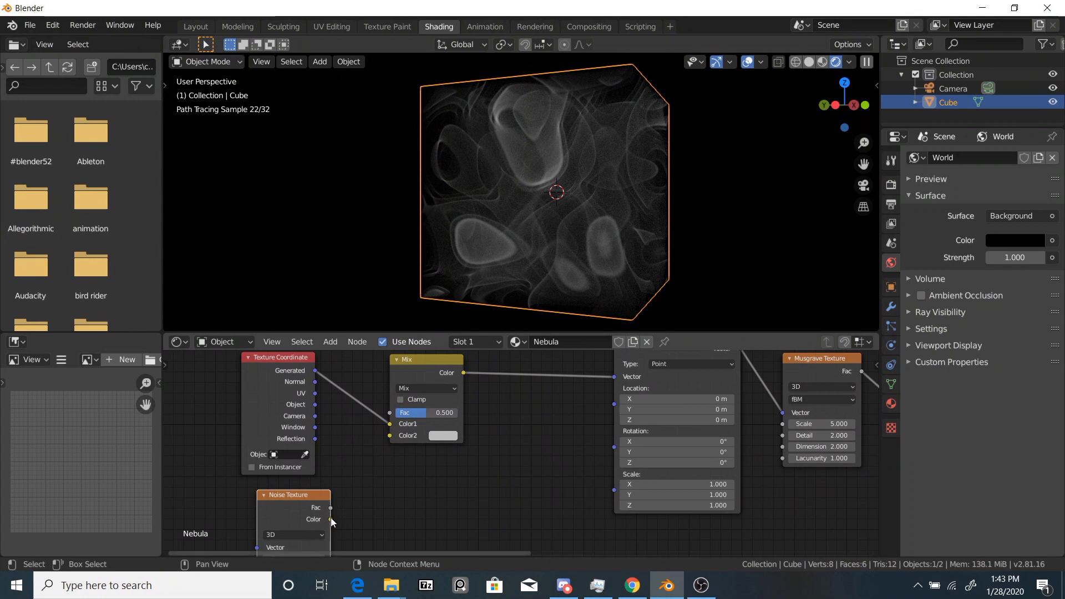
{"action": "left_click_drag", "start_coordinate": [331, 519], "coordinate": [390, 435]}
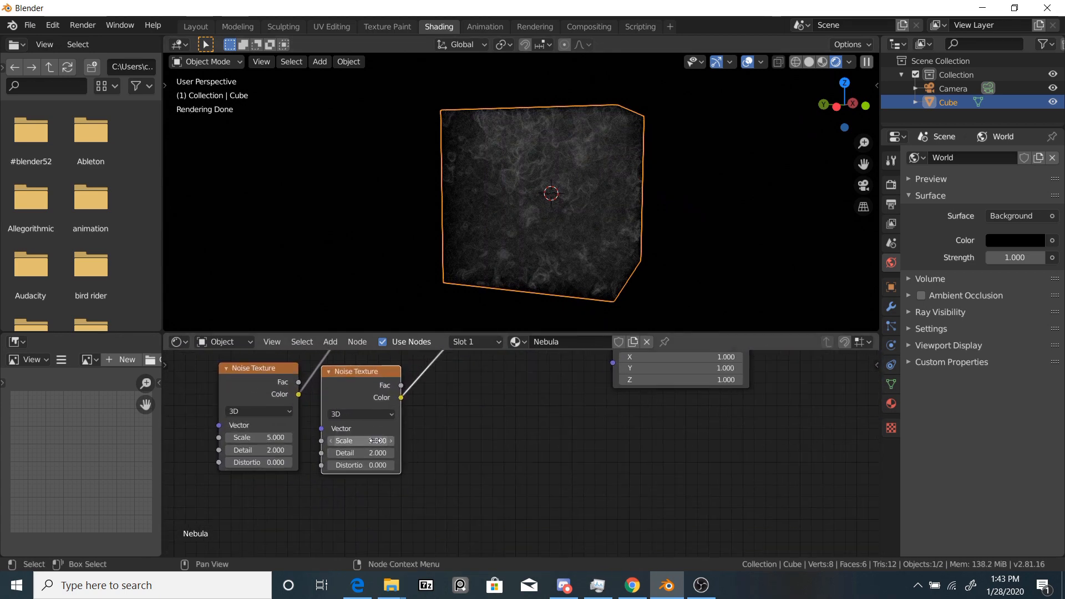
{"action": "left_click_drag", "start_coordinate": [343, 440], "coordinate": [375, 441]}
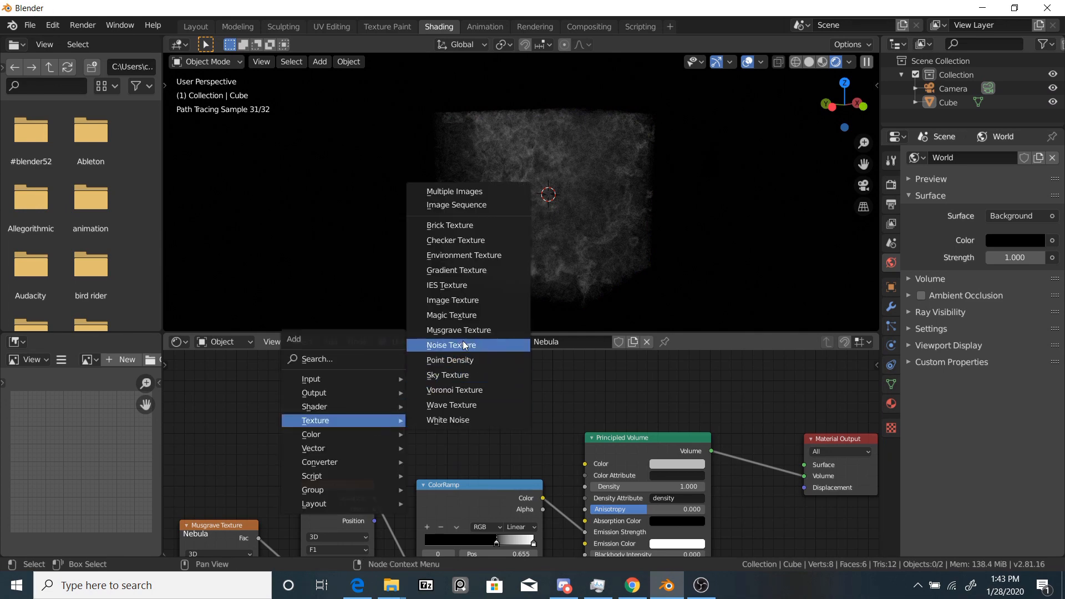
Step: Tint the emission with a Noise Texture through Hue Saturation Value at saturation 20
{"action": "left_click", "coordinate": [450, 345]}
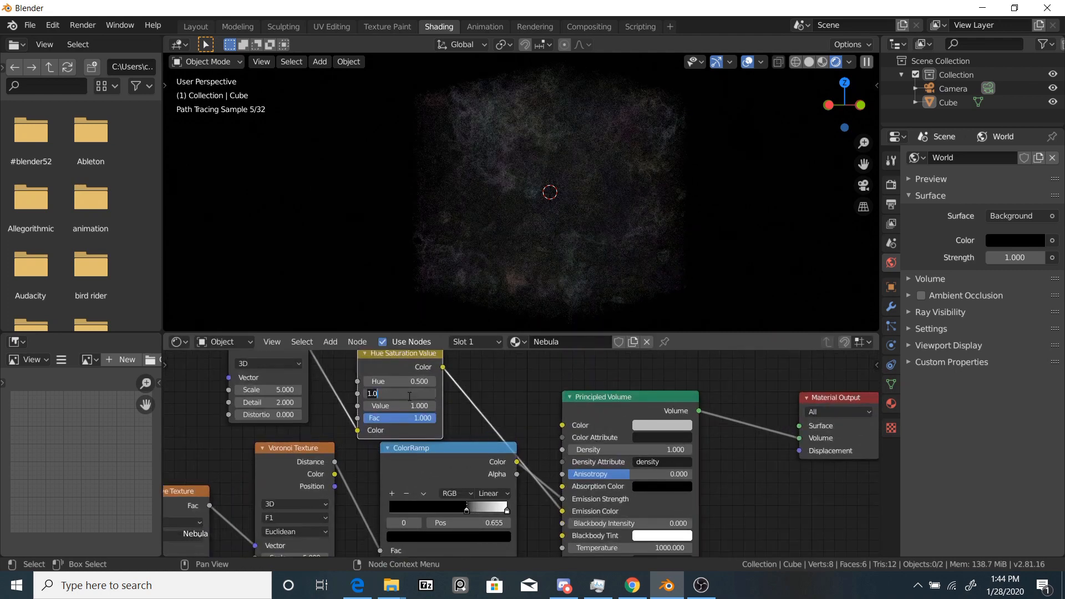
{"action": "type", "text": "20.000"}
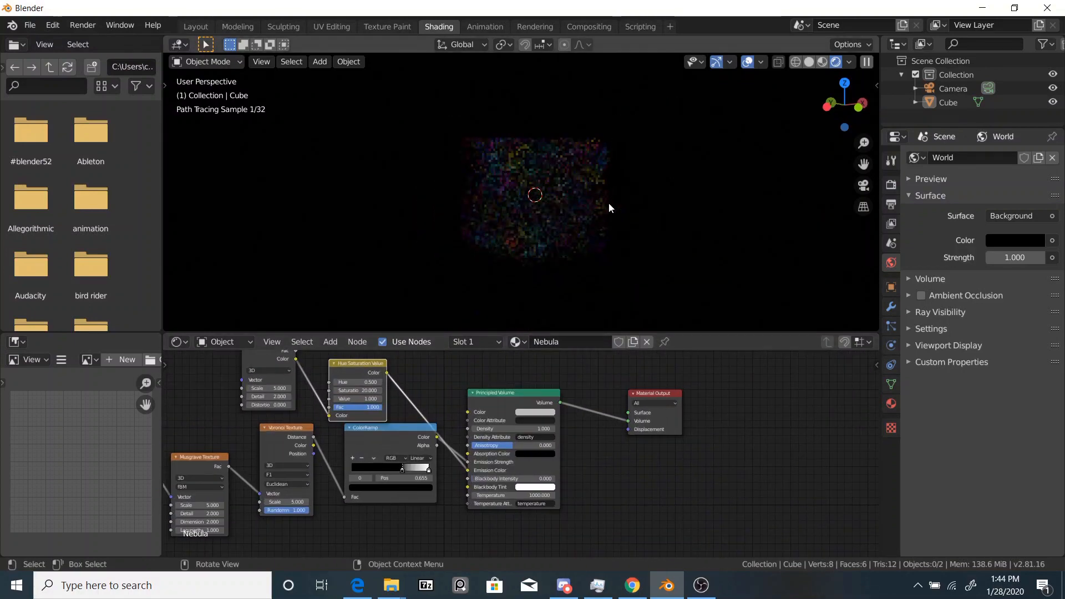
Step: Drop a Bright/Contrast node onto the emission colour link to boost the rainbow clouds
{"action": "left_click", "coordinate": [331, 341]}
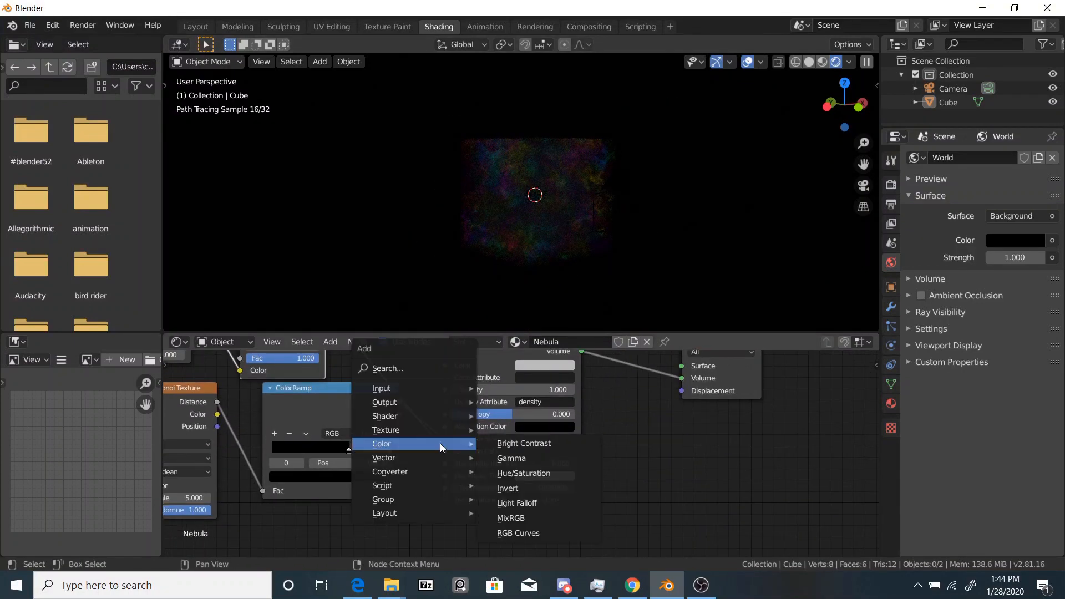
{"action": "left_click", "coordinate": [523, 444]}
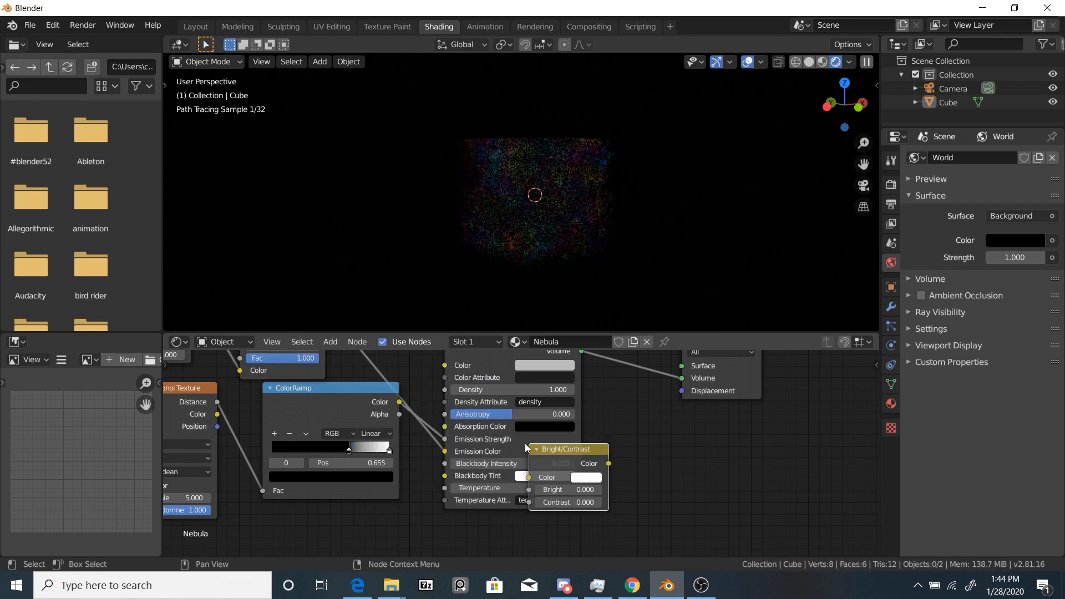
{"action": "left_click_drag", "start_coordinate": [567, 449], "coordinate": [428, 435]}
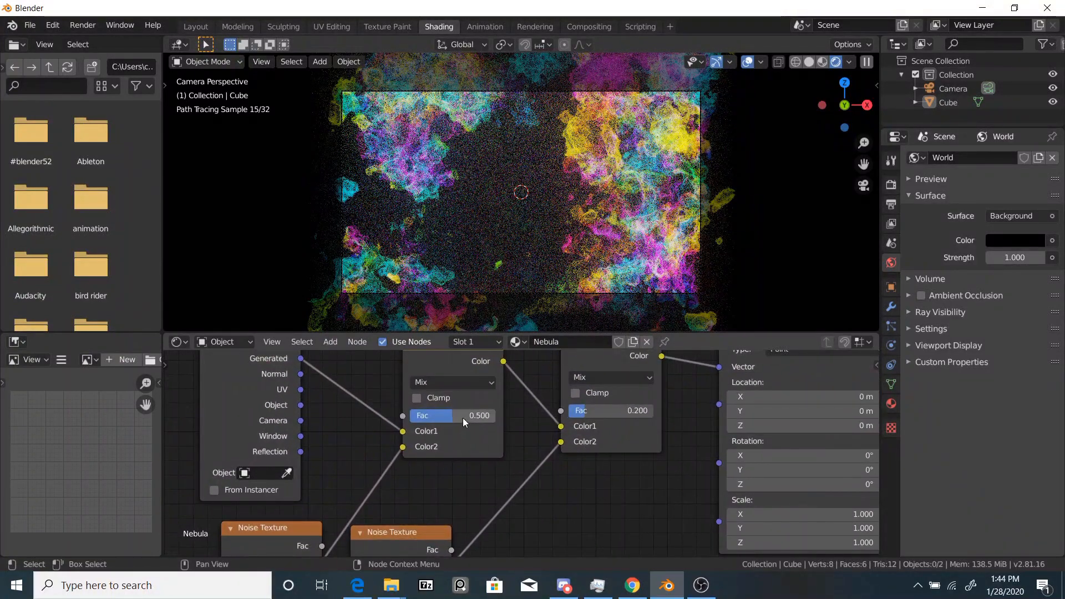
Step: Lower the first mix factor to about 0.21 and show the final render in the Layout workspace
{"action": "left_click_drag", "start_coordinate": [435, 415], "coordinate": [479, 415]}
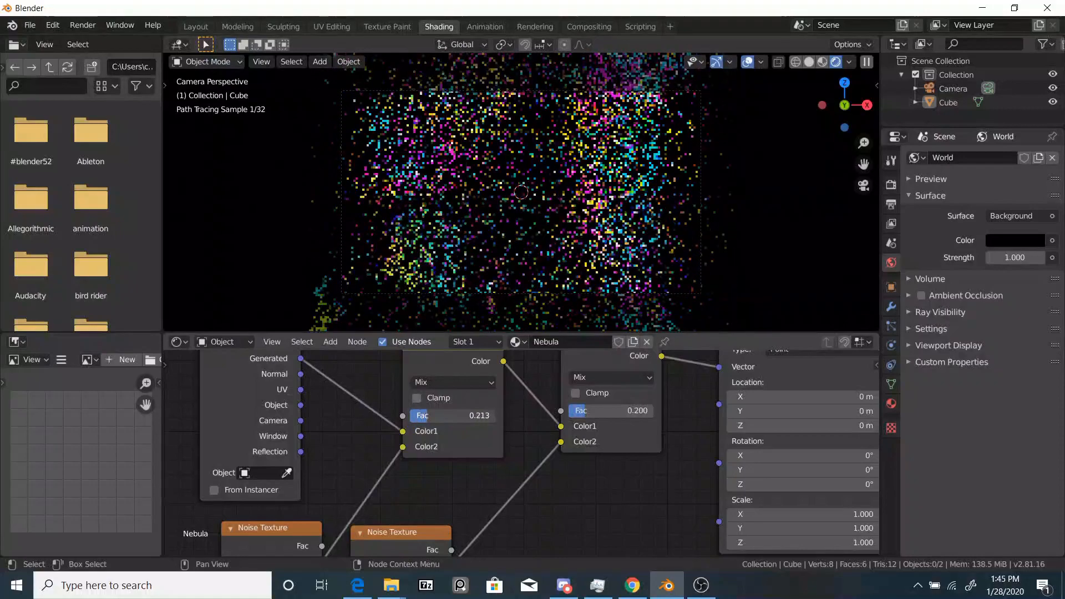
{"action": "left_click_drag", "start_coordinate": [452, 415], "coordinate": [479, 415]}
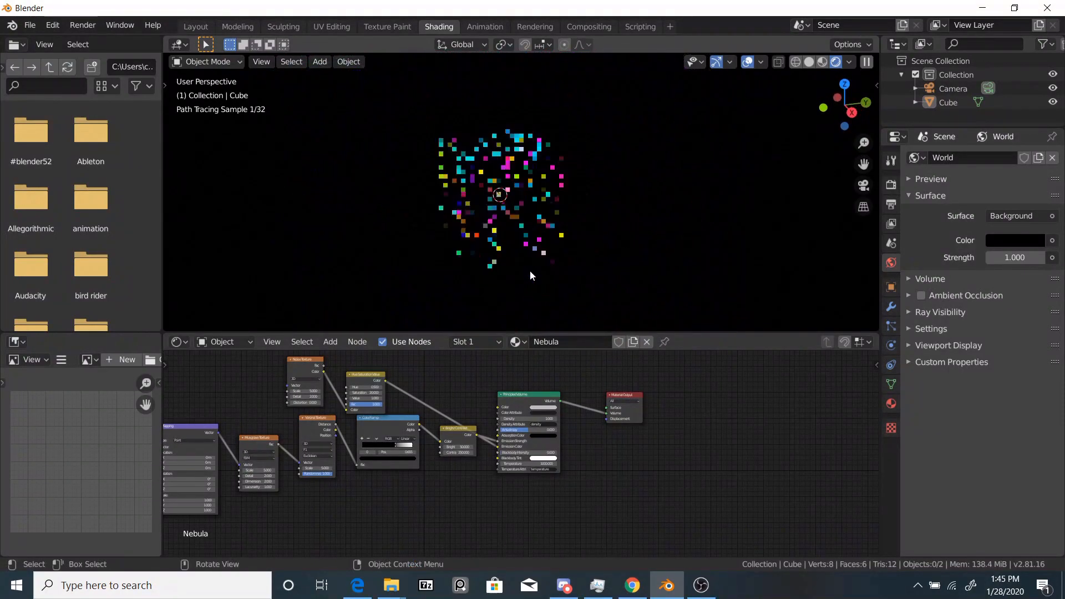
{"action": "left_click", "coordinate": [195, 26]}
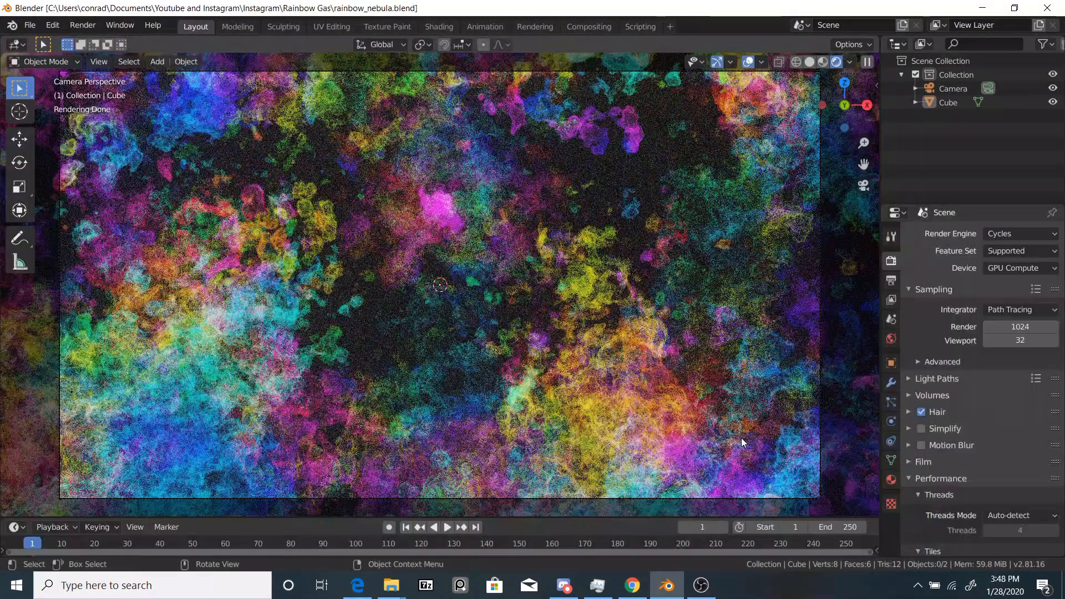